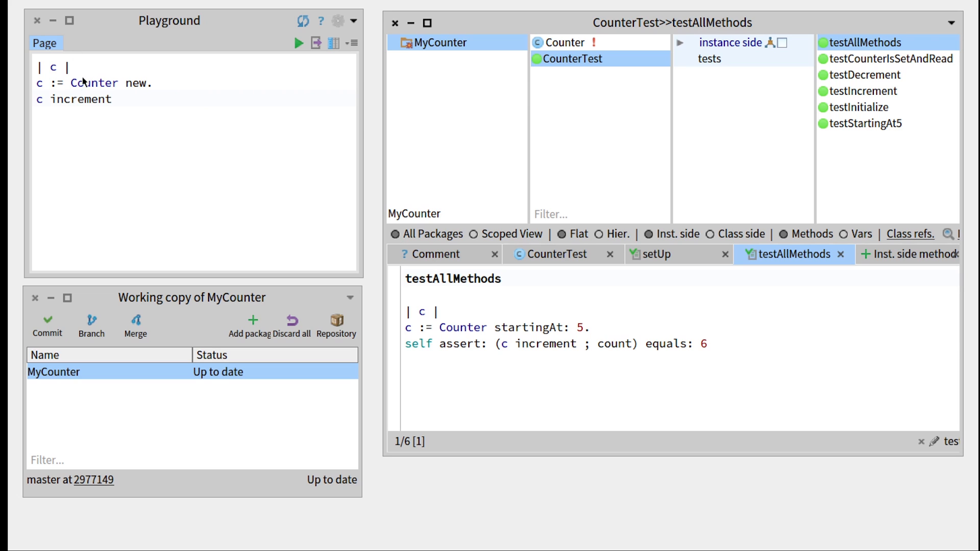
Drop 'increment' so the script just creates a Counter, and Print it
double_click(81, 99)
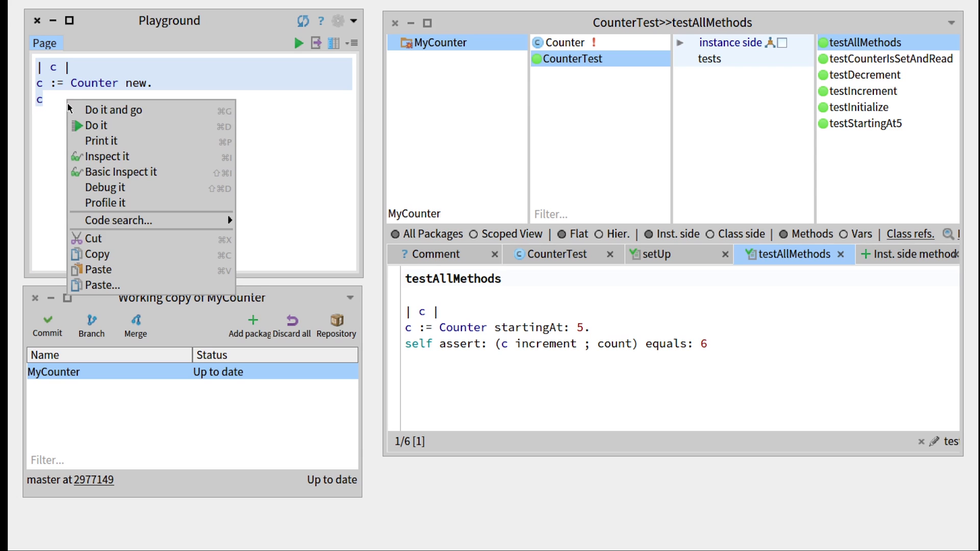
mouse_move(101, 141)
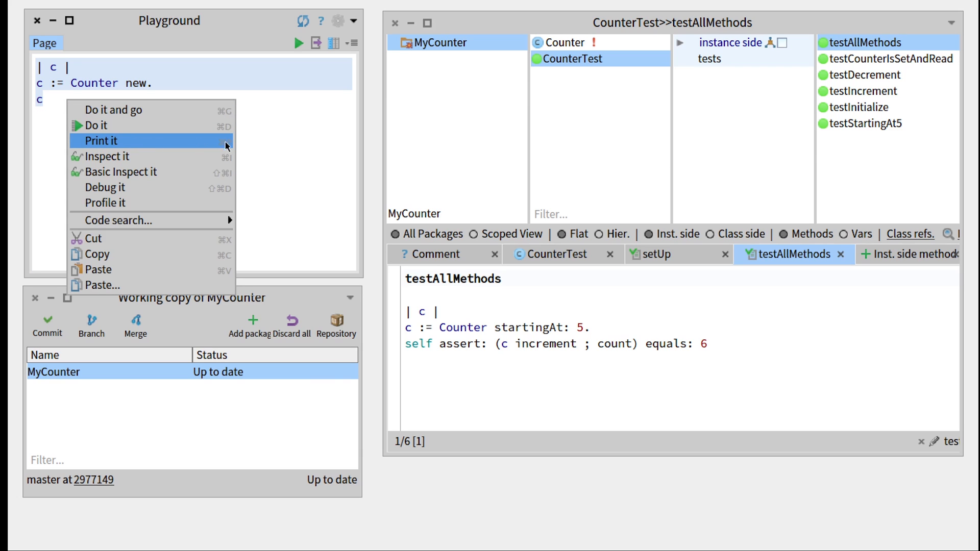
left_click(101, 141)
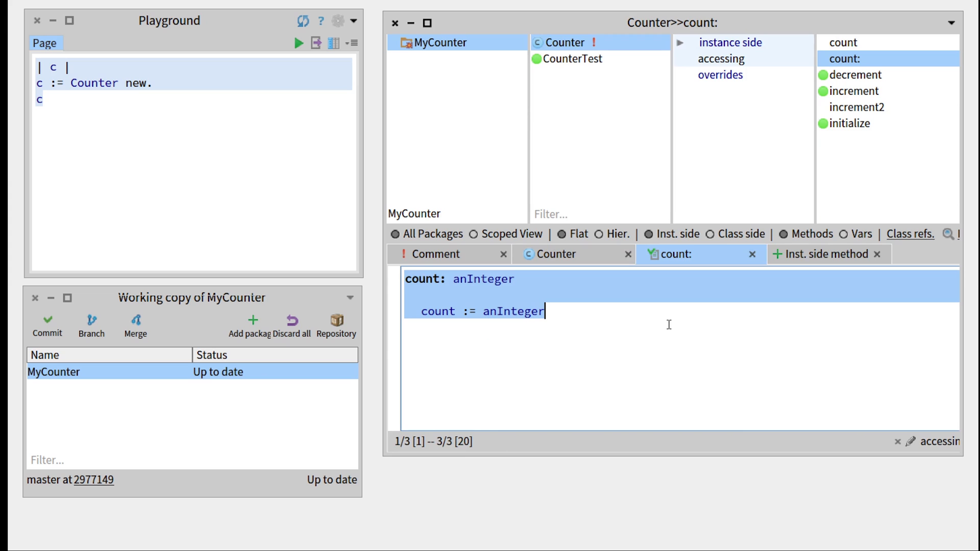
Start printOn: aStream with super printOn: aStream for the default 'a Counter' description
type("printOn: aStream")
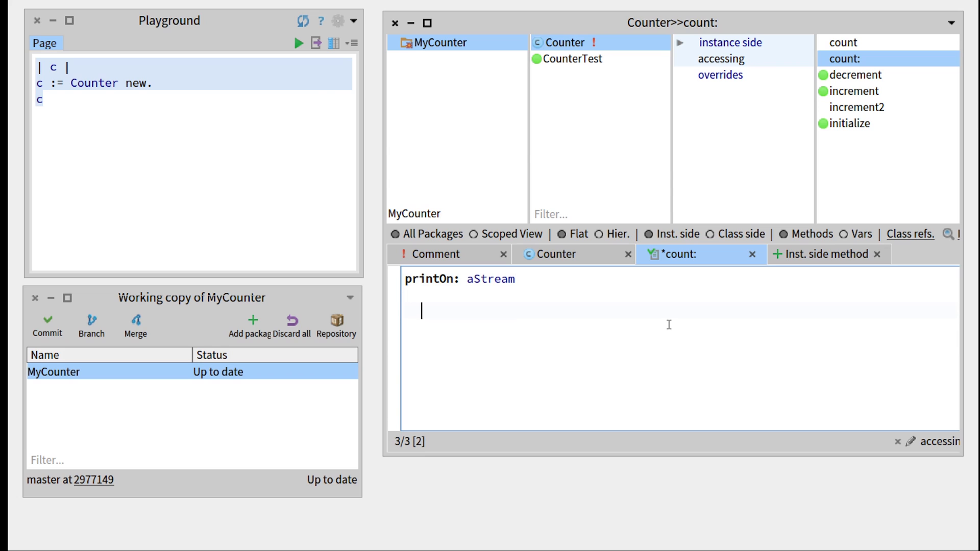
type("superP")
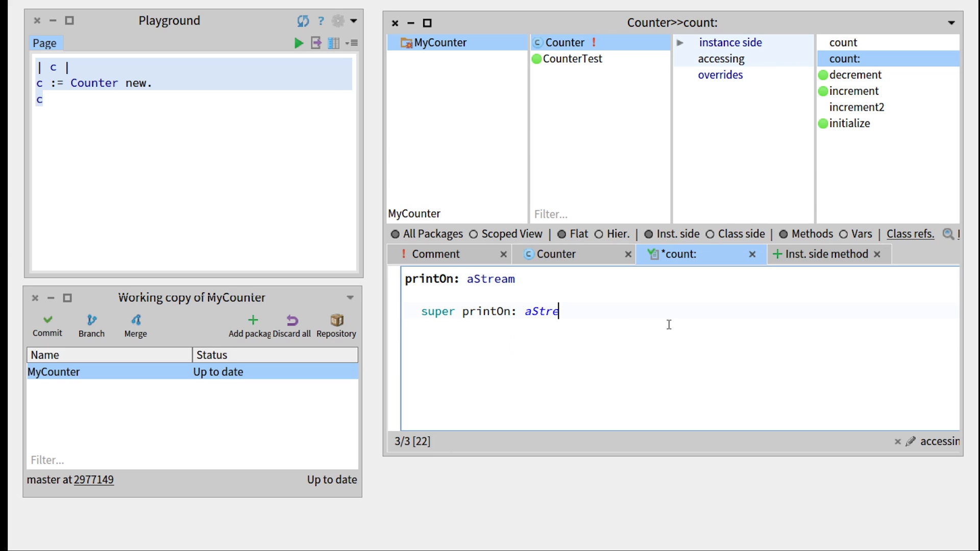
type("am. \"")
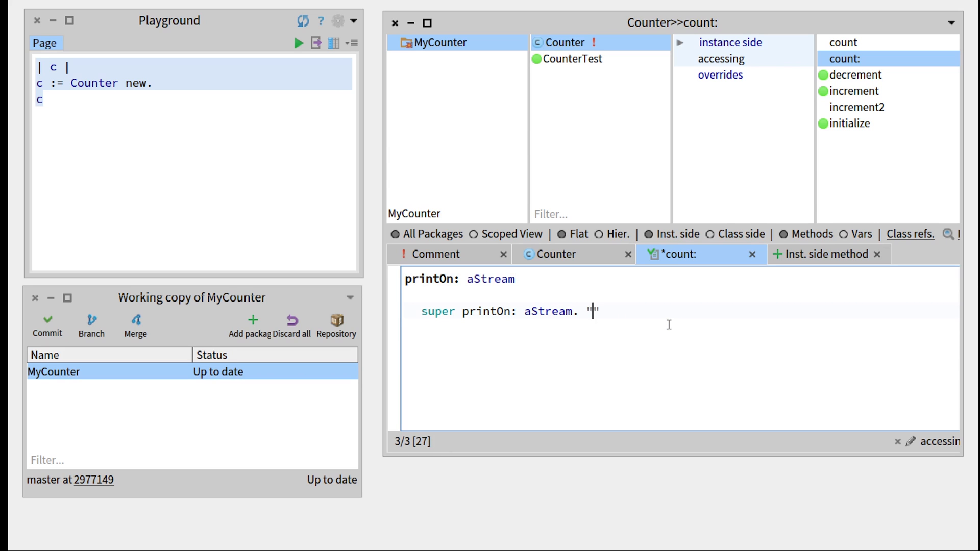
type("a Counter")
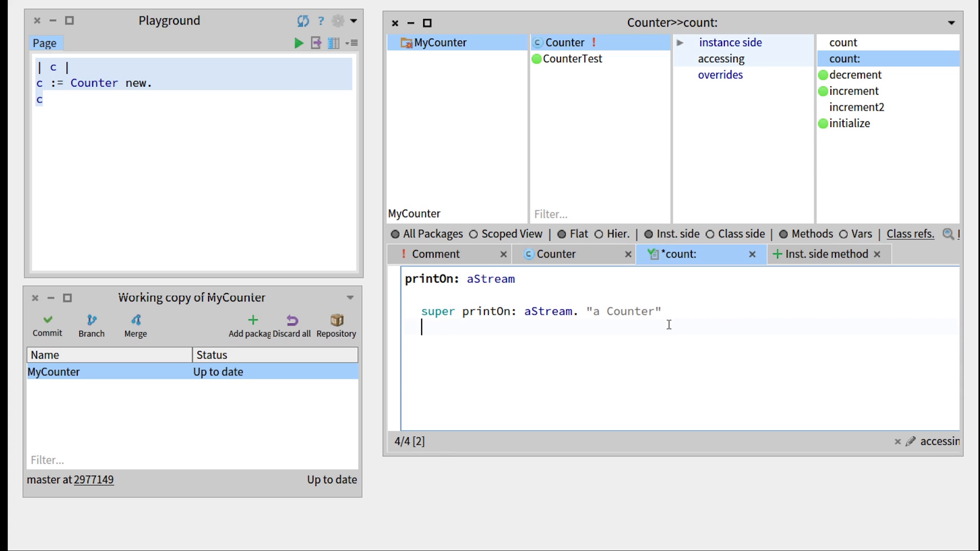
type("aStream")
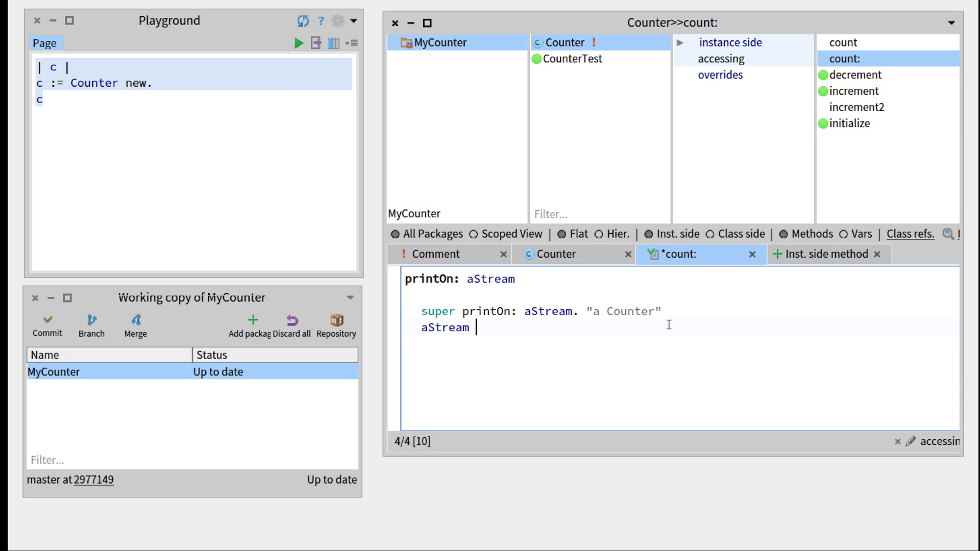
Append ' withValue: ' and count printString via nextPutAll:, ending with aStream cr
type("nexPute")
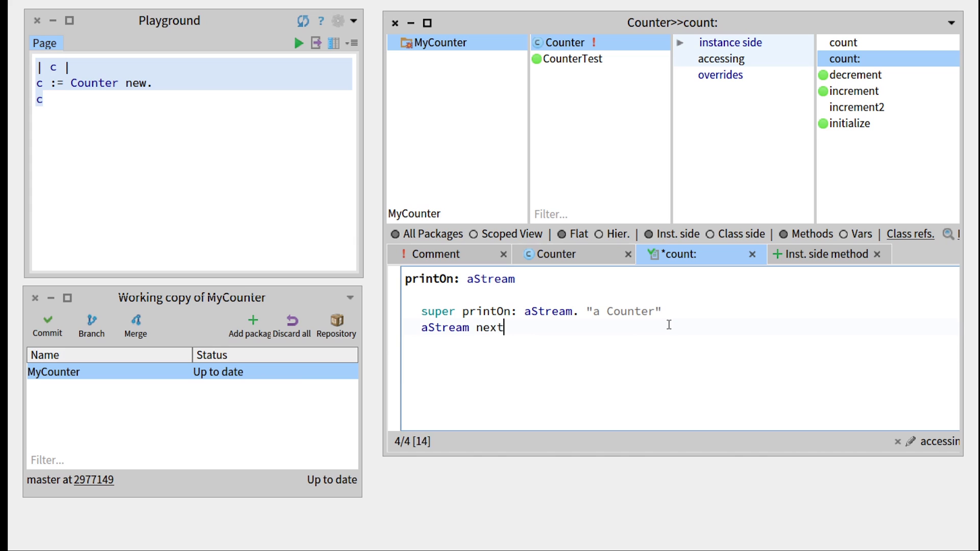
type("PutAll: '")
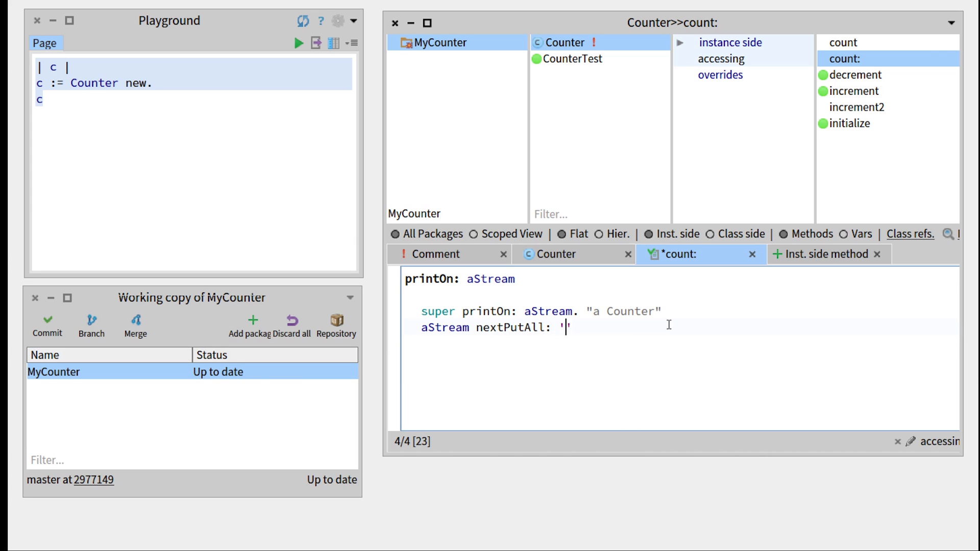
type("withValue:")
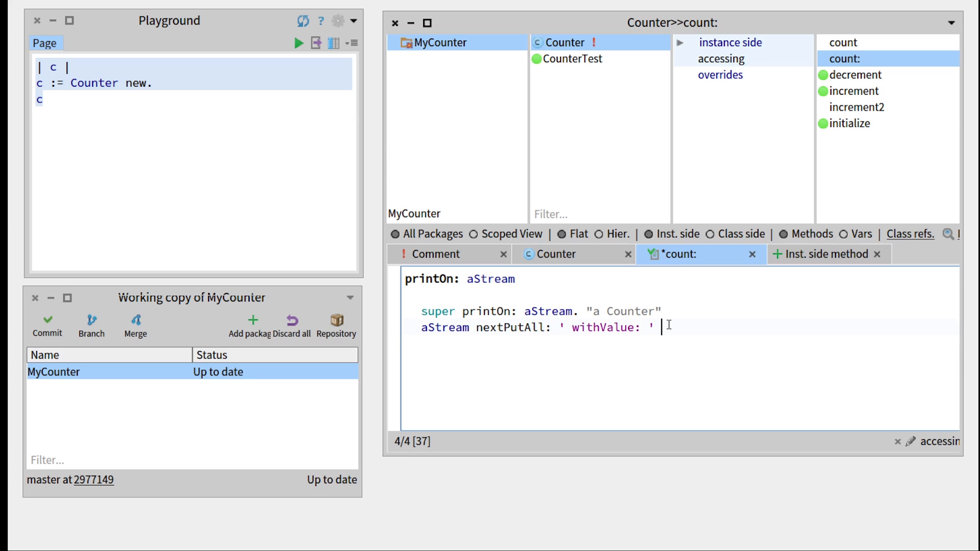
type(",")
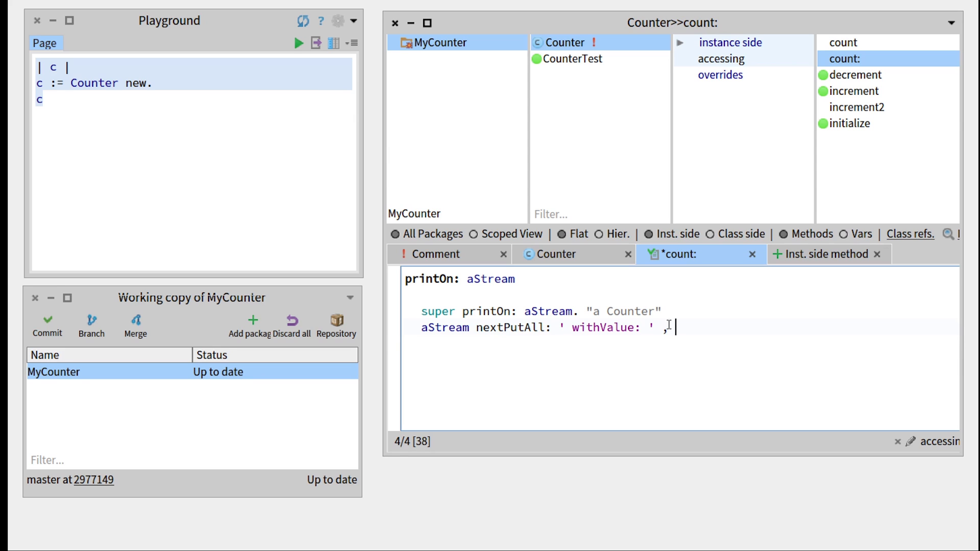
type("count prin")
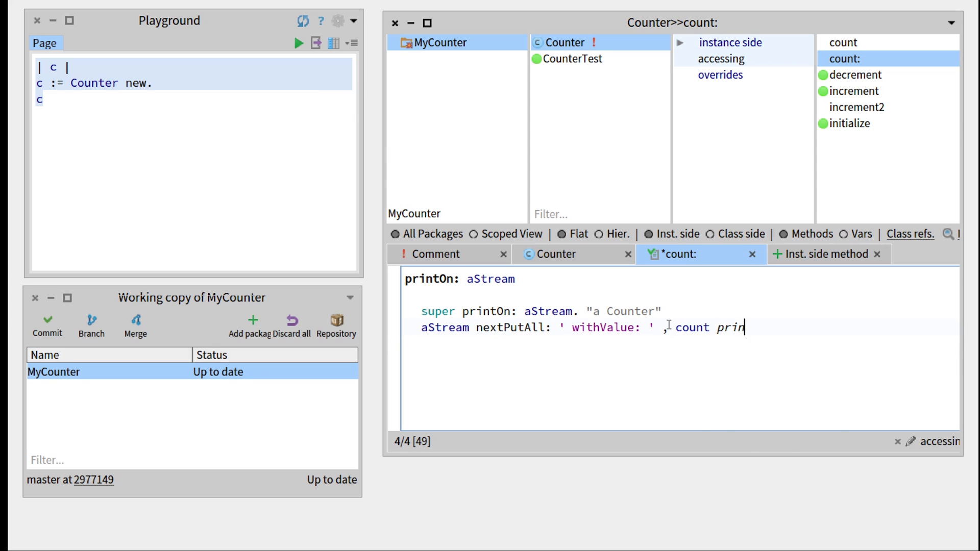
type("tString.")
type("a")
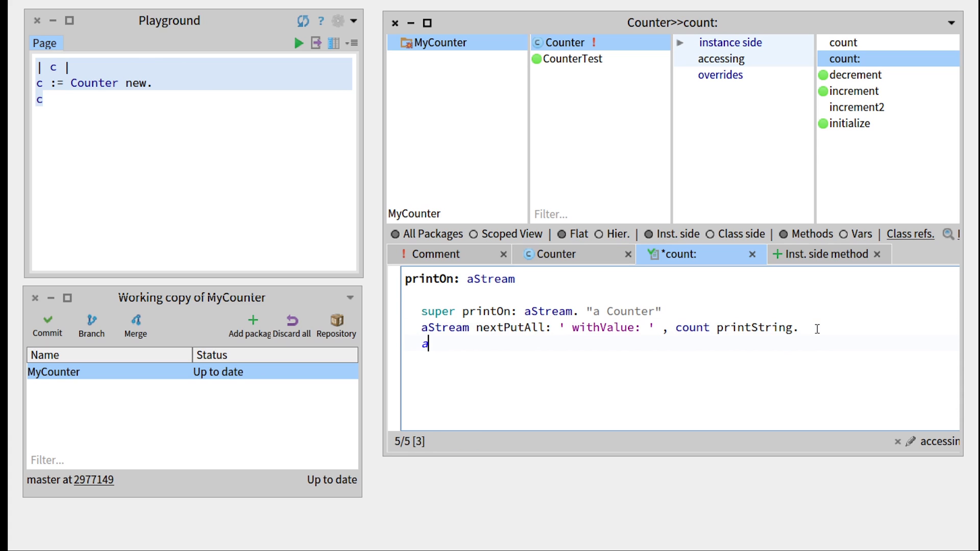
type("Stream cr")
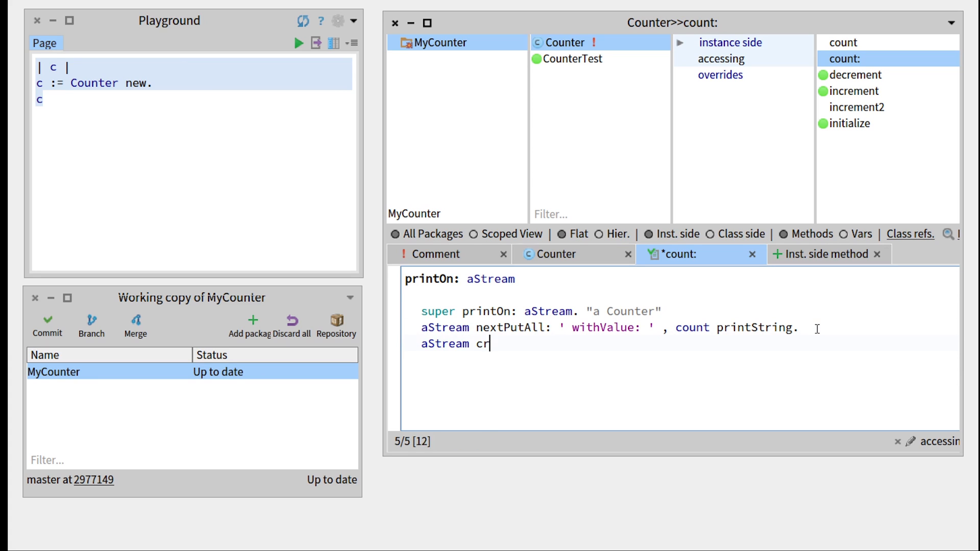
mouse_move(754, 338)
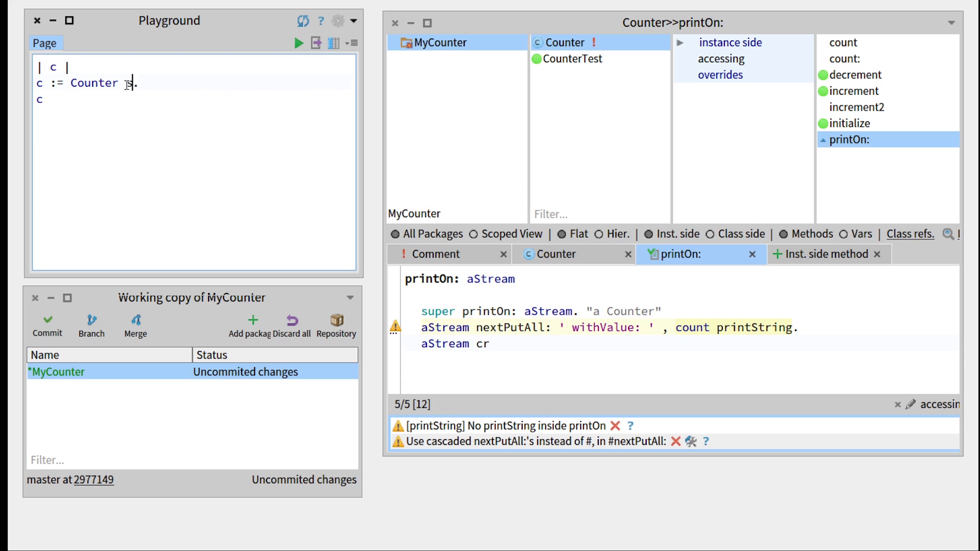
Evaluate 'Counter startingAt: 23' and see it print as 'a Counter withValue: 23'
type("startingAt:")
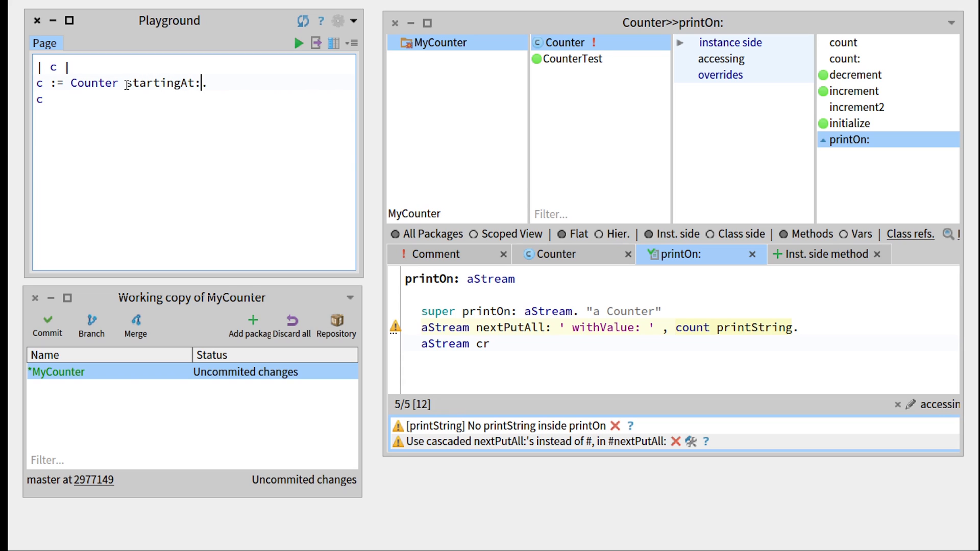
type("23")
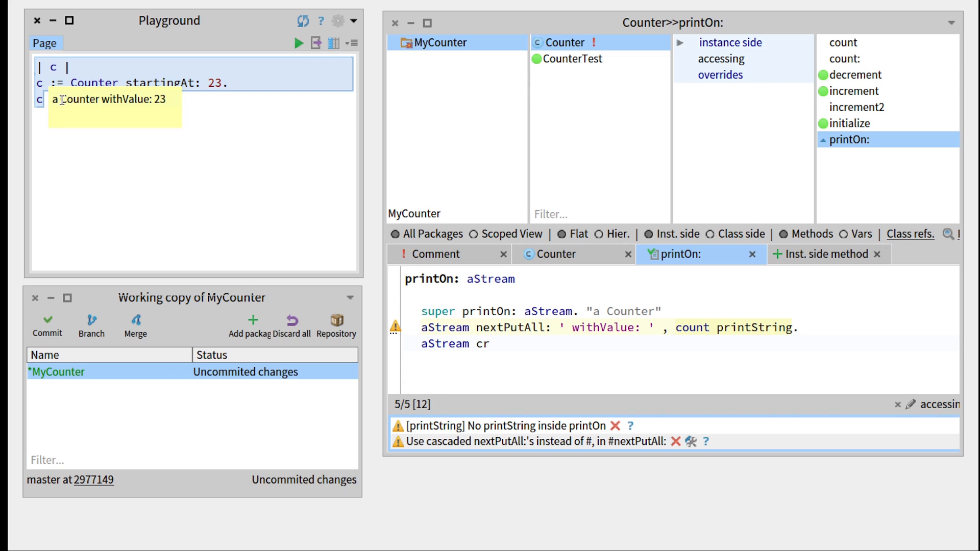
mouse_move(192, 103)
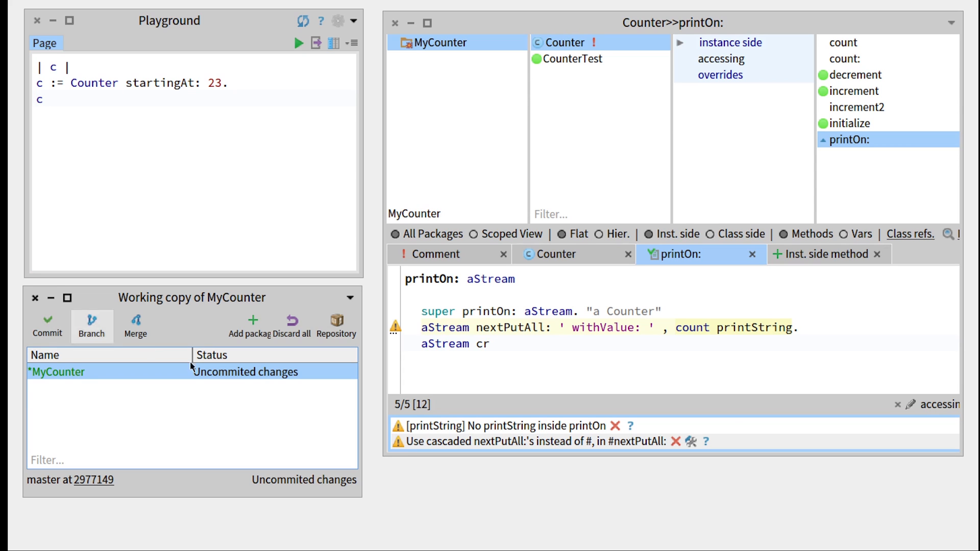
Commit MyCounter changes with message 'printOn method corrected (with value)'
left_click(47, 324)
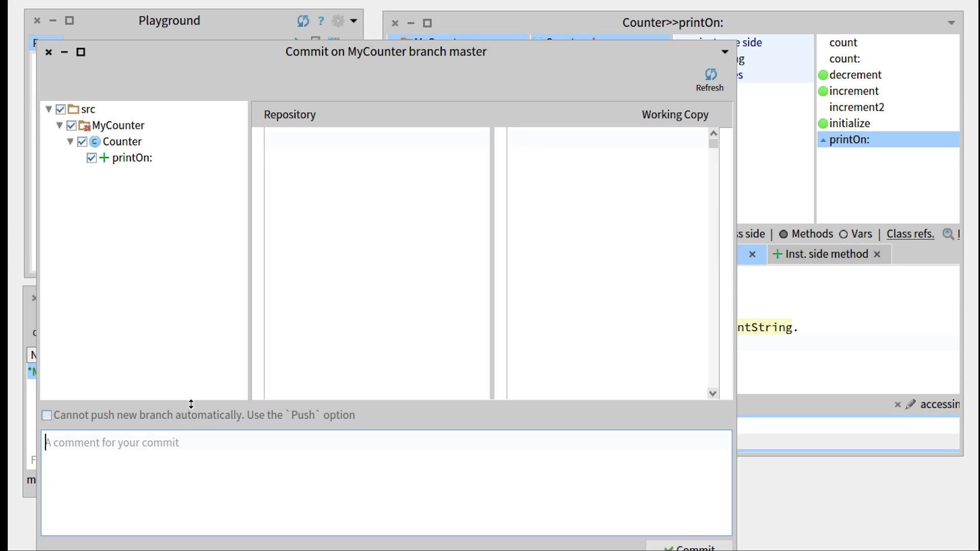
type("printOn method co")
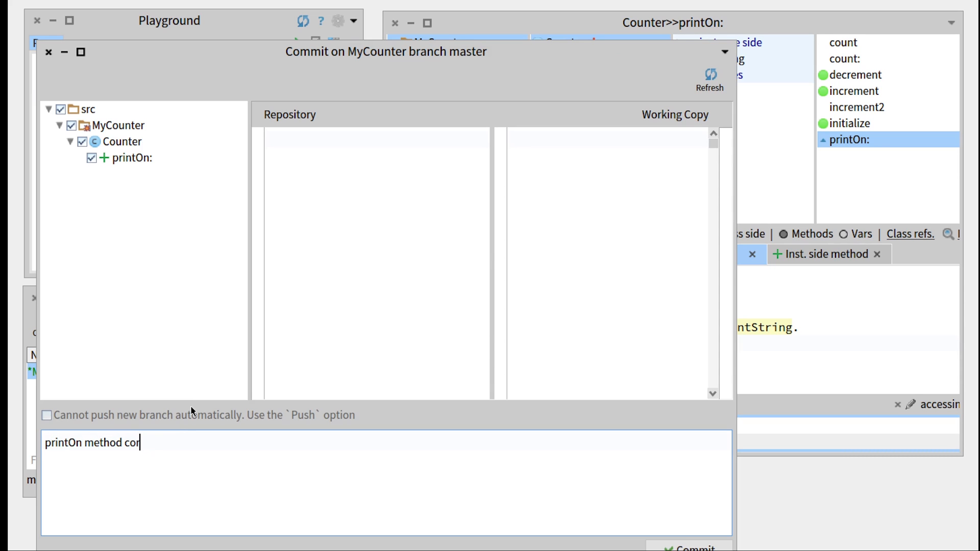
type("rected (")
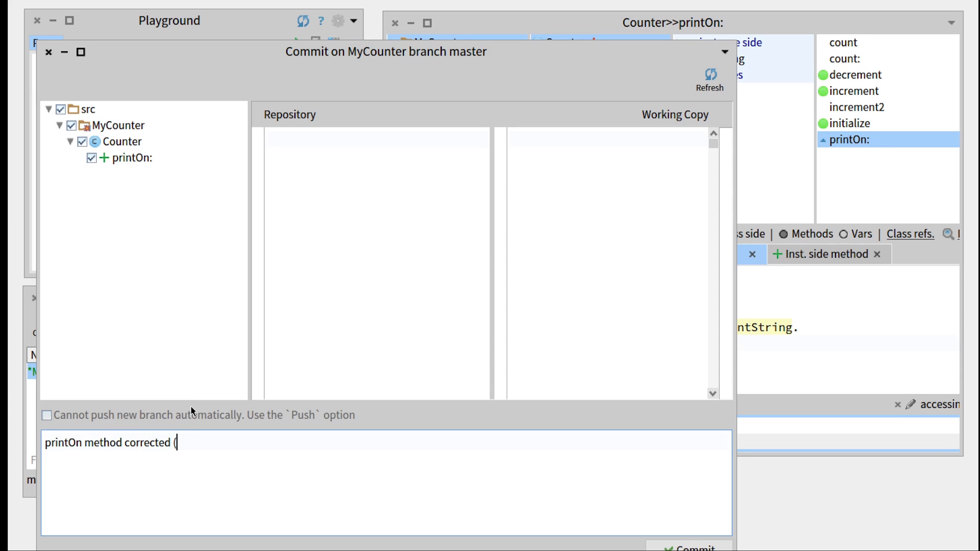
type("with v")
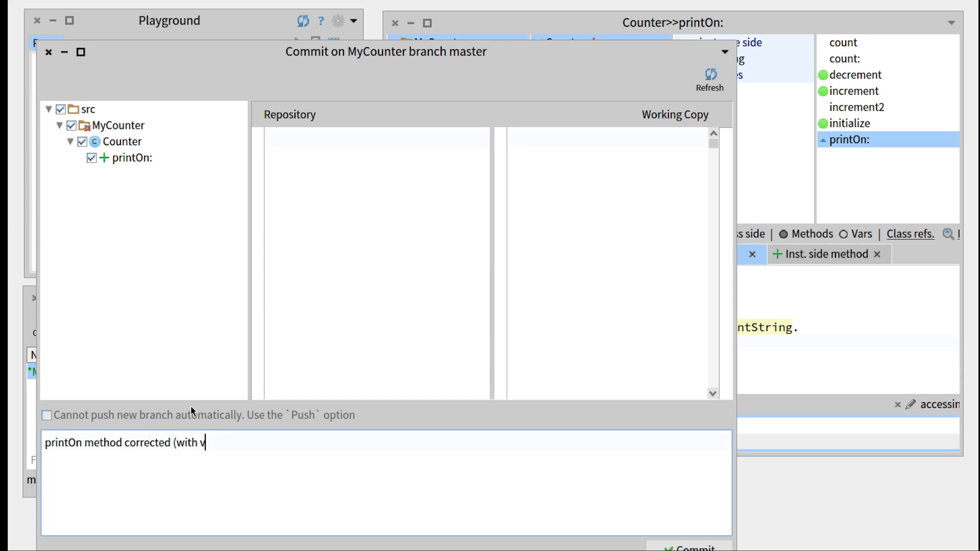
type("alue)")
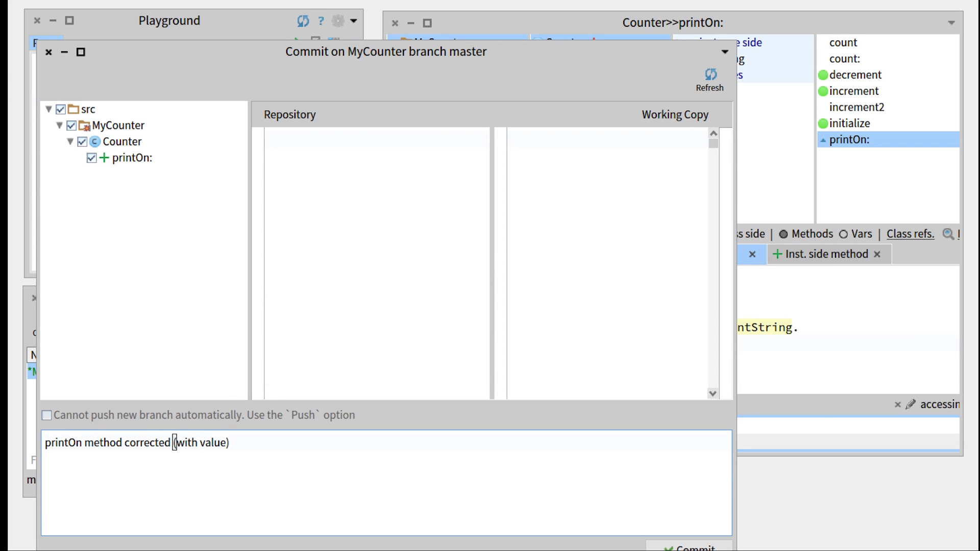